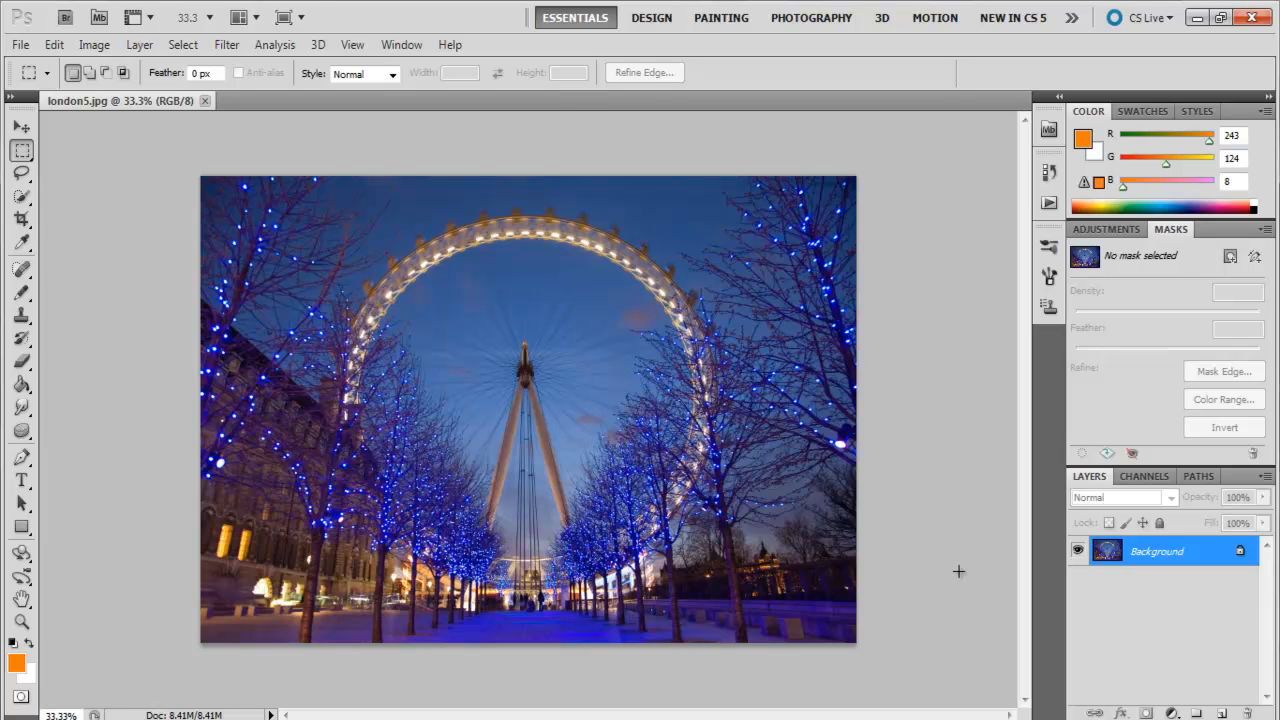
pyautogui.moveTo(931, 571)
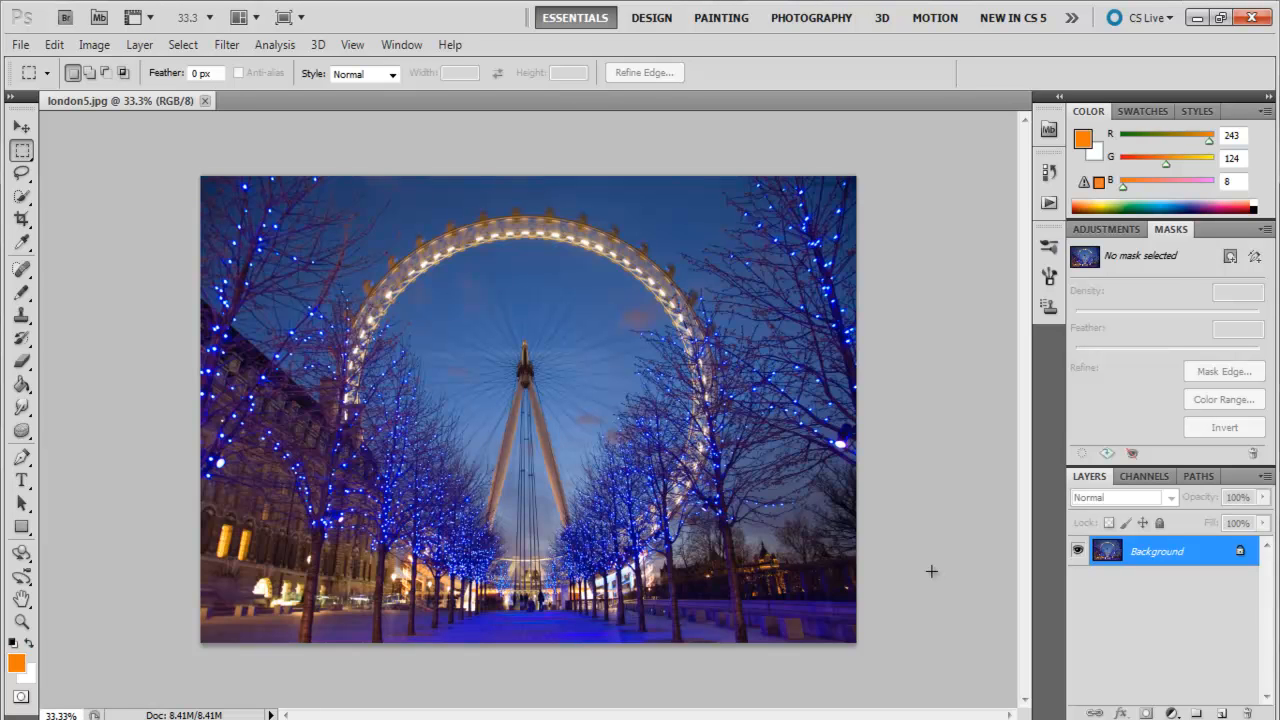
pyautogui.moveTo(903, 550)
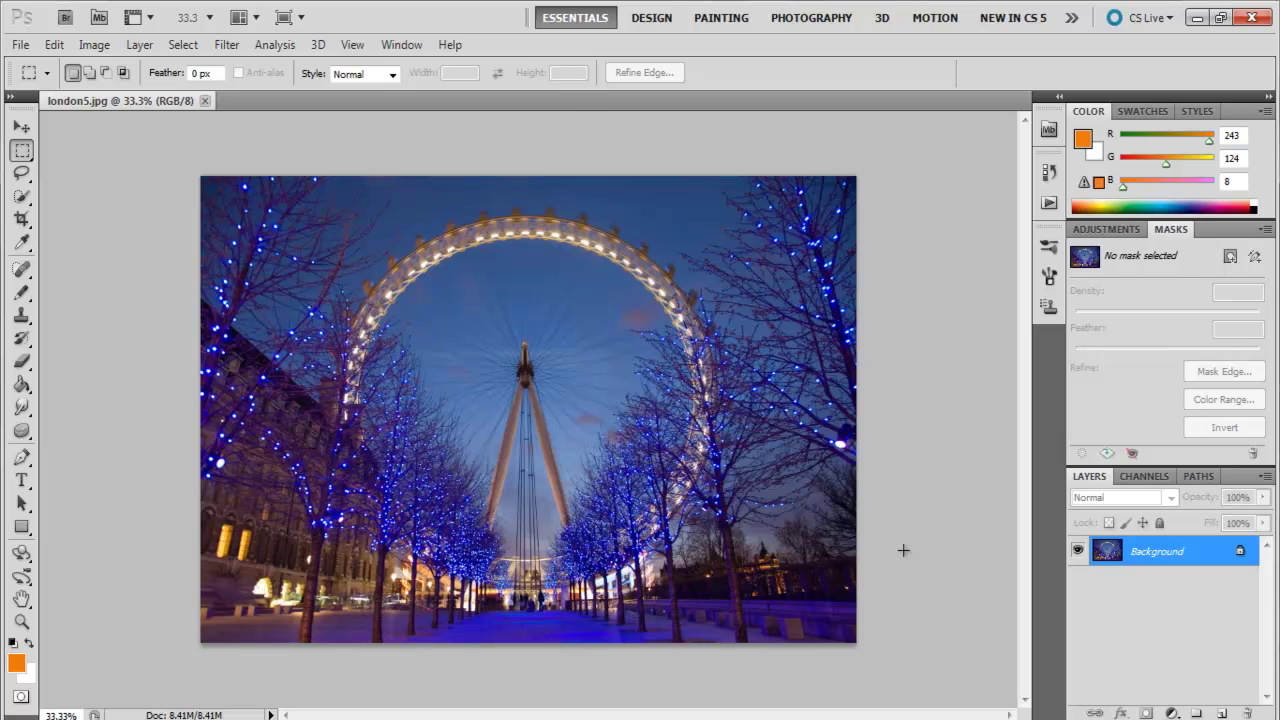
pyautogui.moveTo(873, 533)
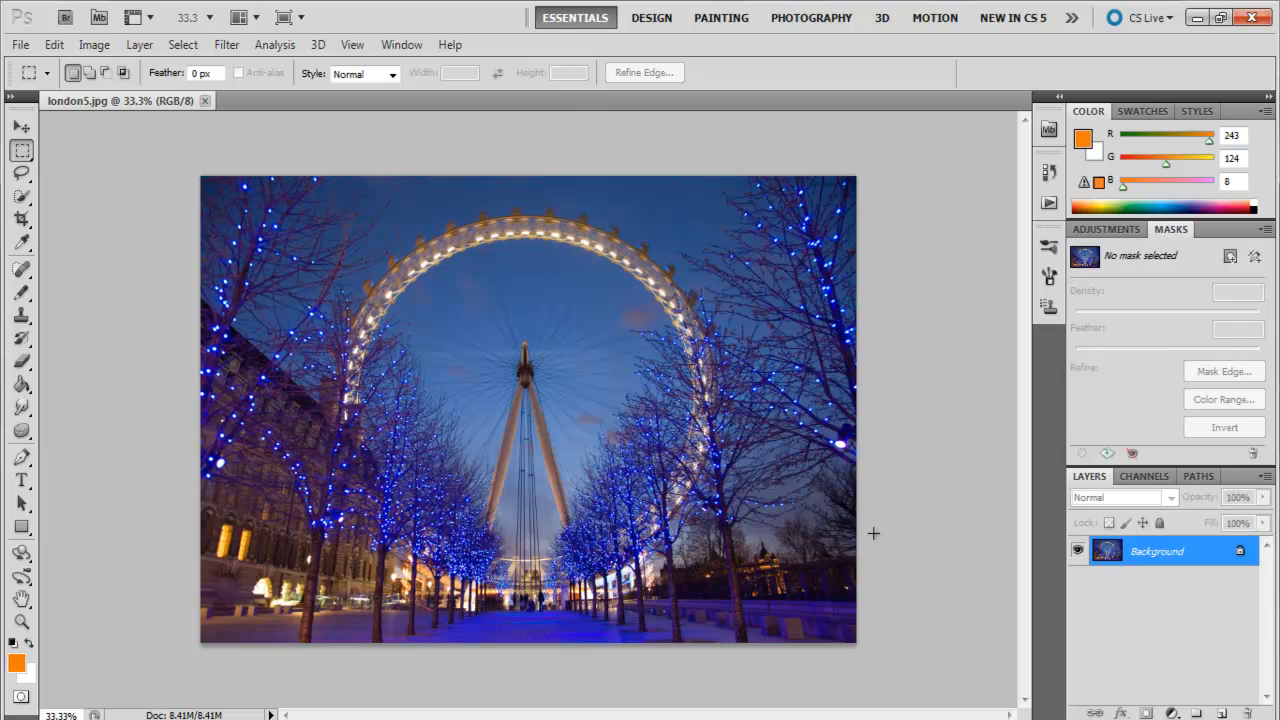
# Open Image > Canvas Size and enable the Relative option
pyautogui.click(94, 44)
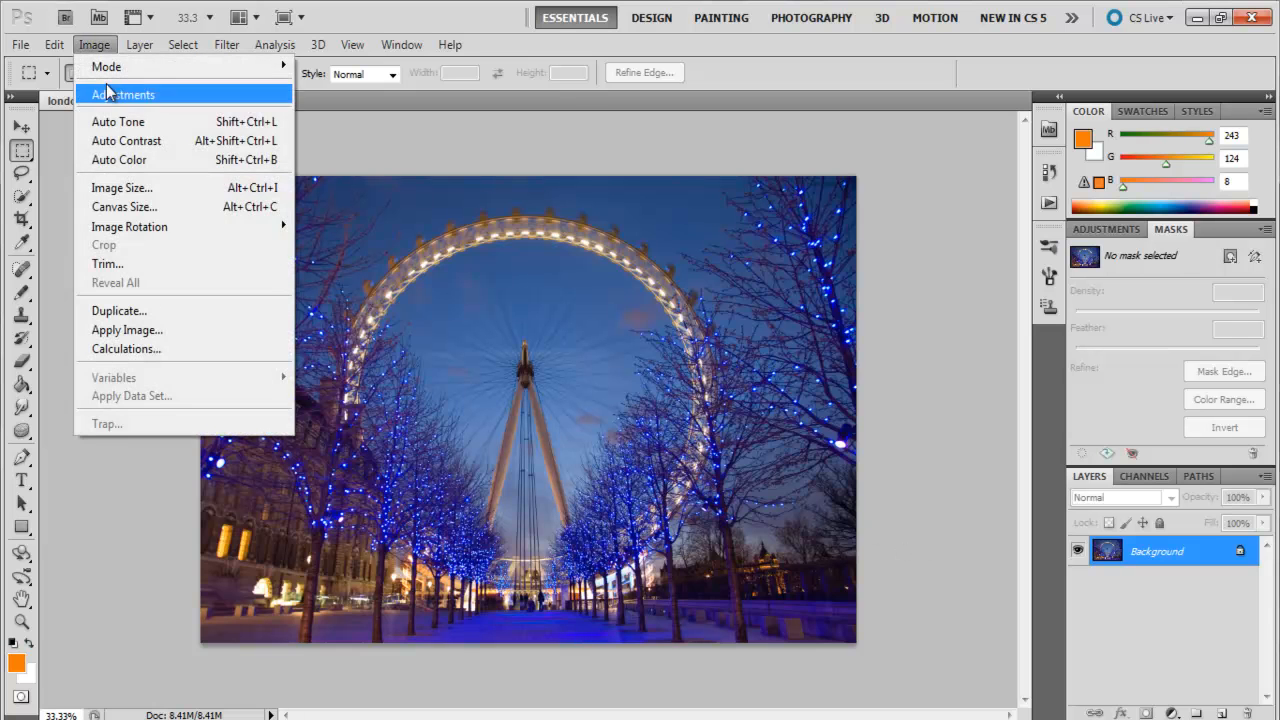
pyautogui.moveTo(142, 207)
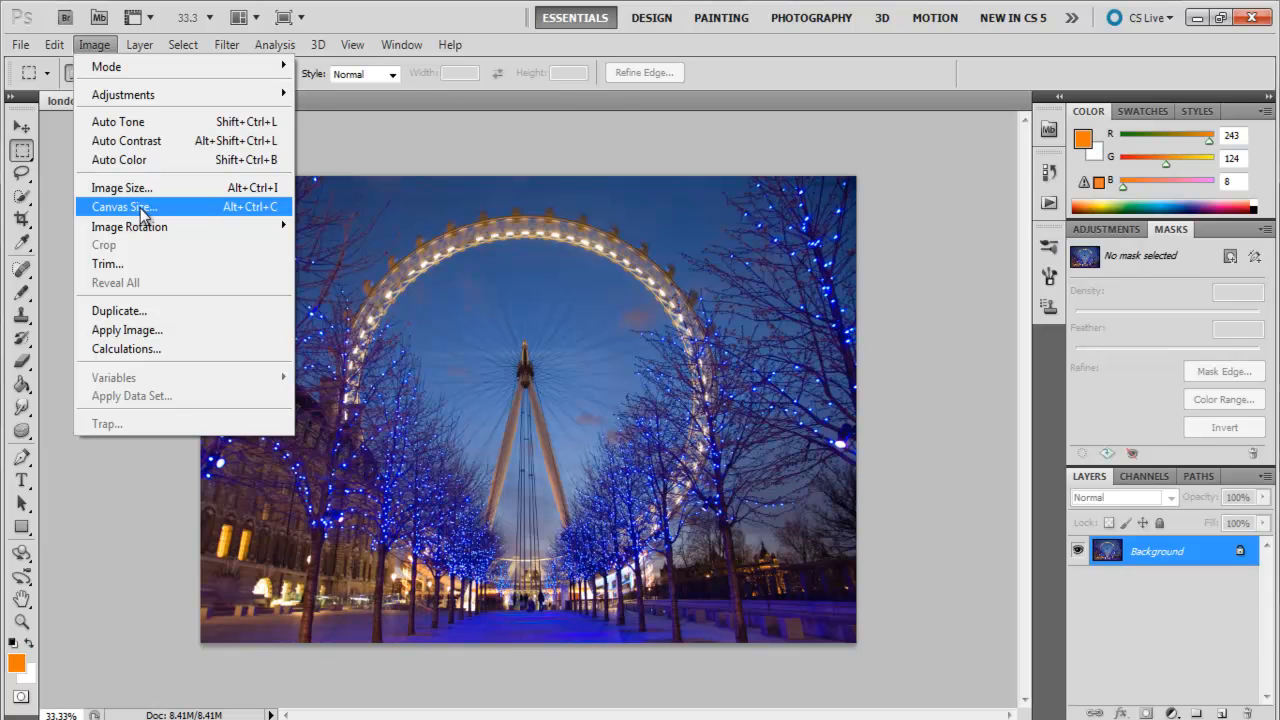
pyautogui.click(119, 207)
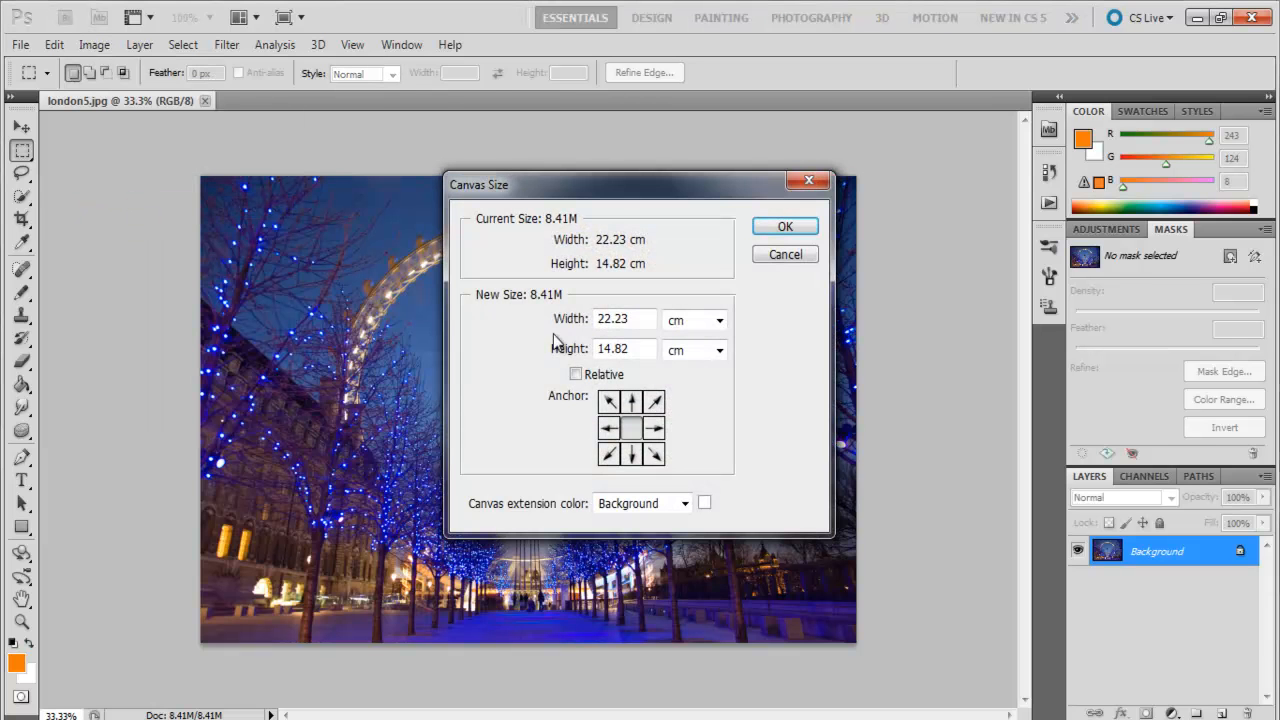
pyautogui.moveTo(622, 310)
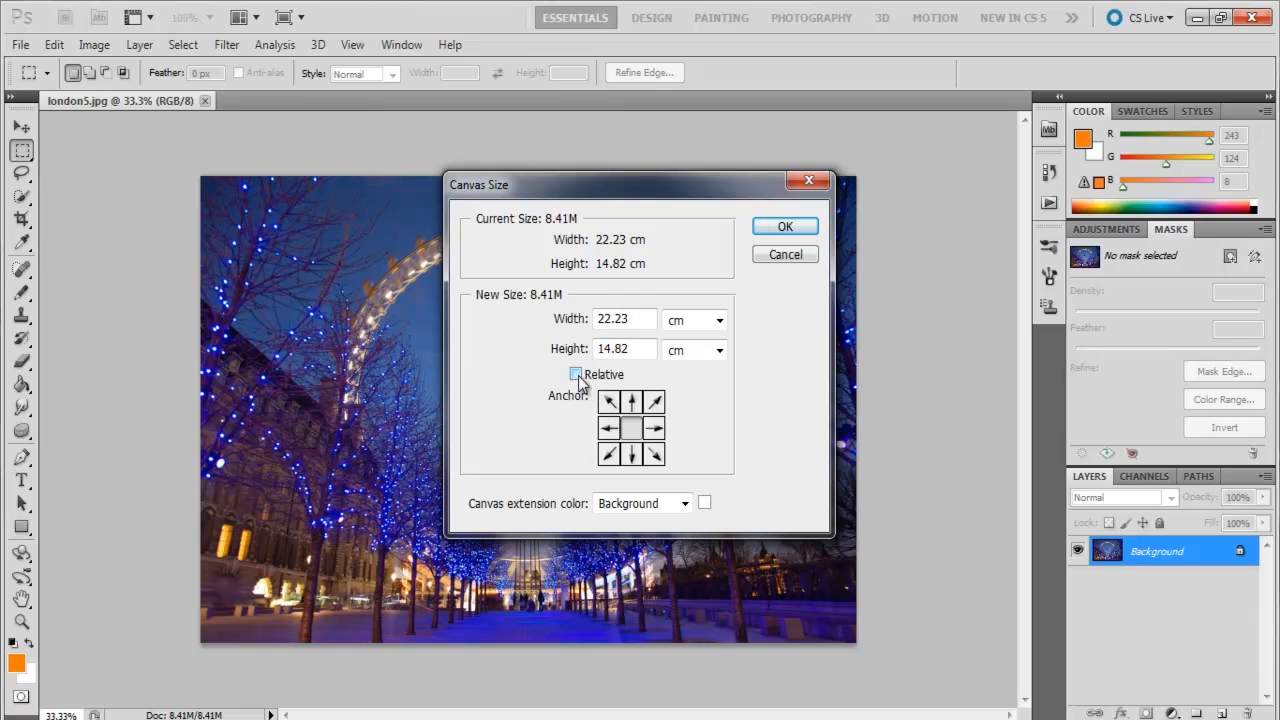
pyautogui.click(576, 374)
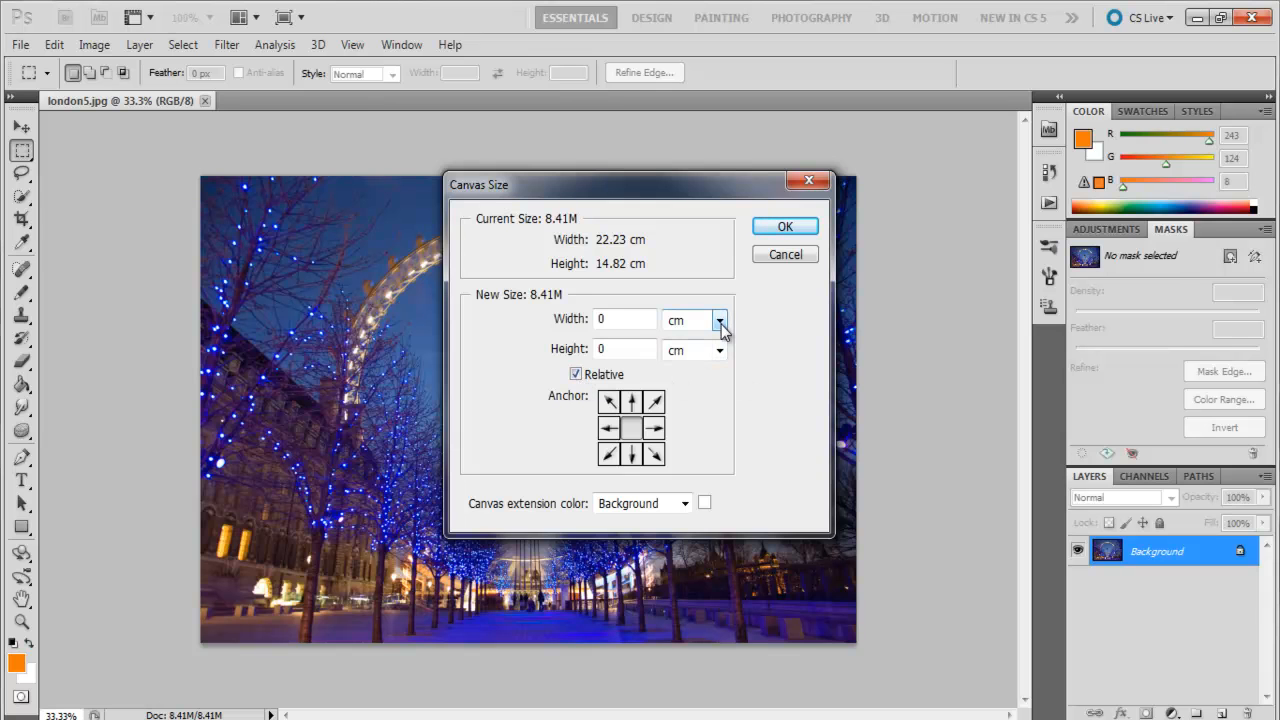
# Switch the canvas units to inches and add 2 to width and height
pyautogui.click(719, 320)
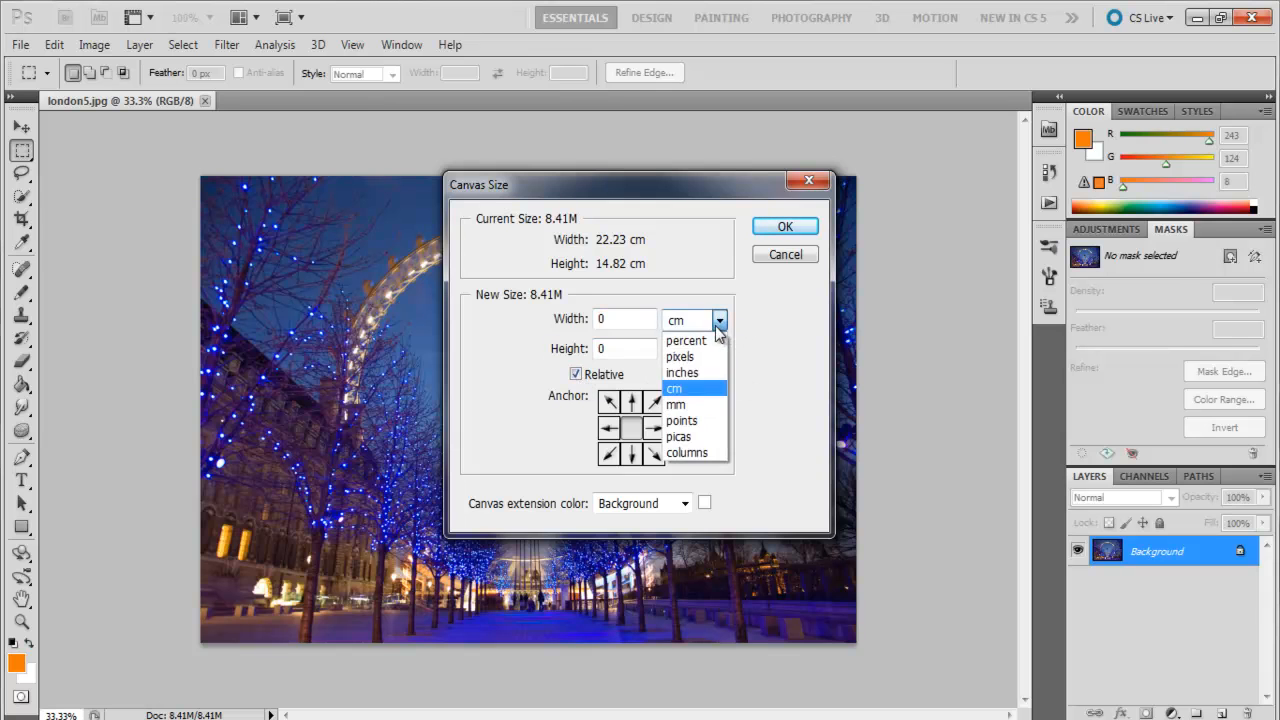
pyautogui.click(681, 372)
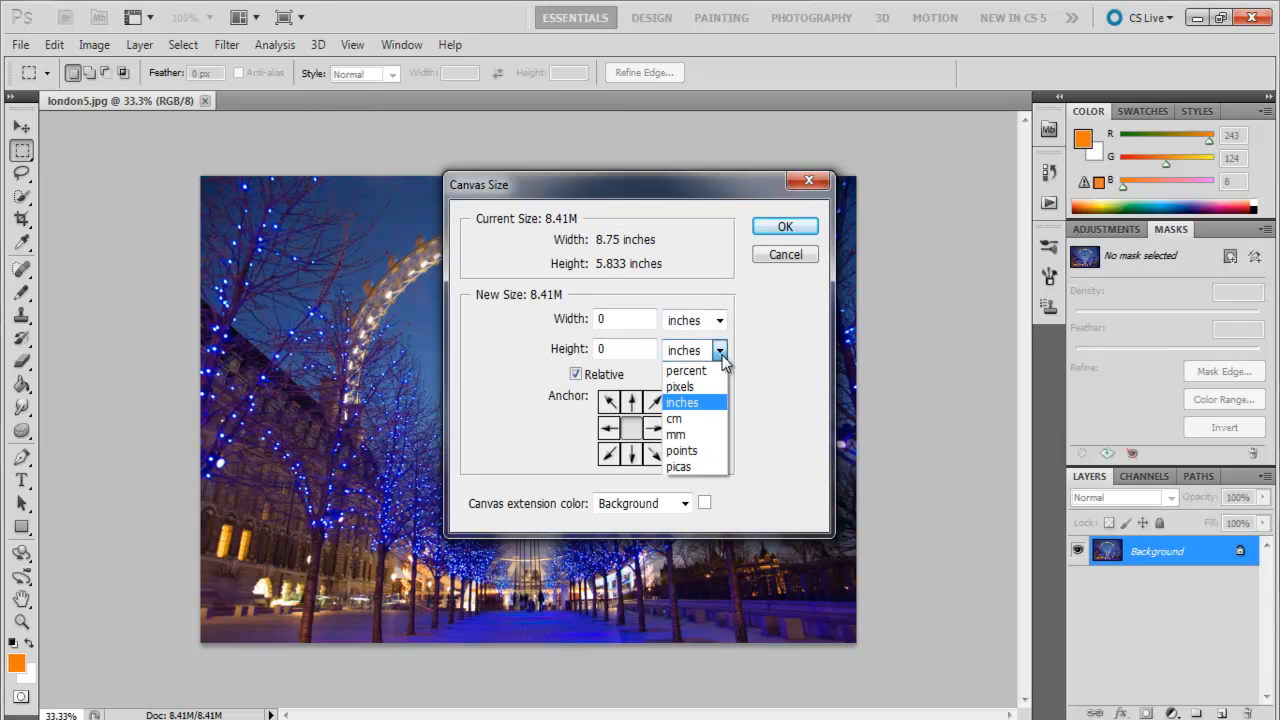
pyautogui.click(624, 319)
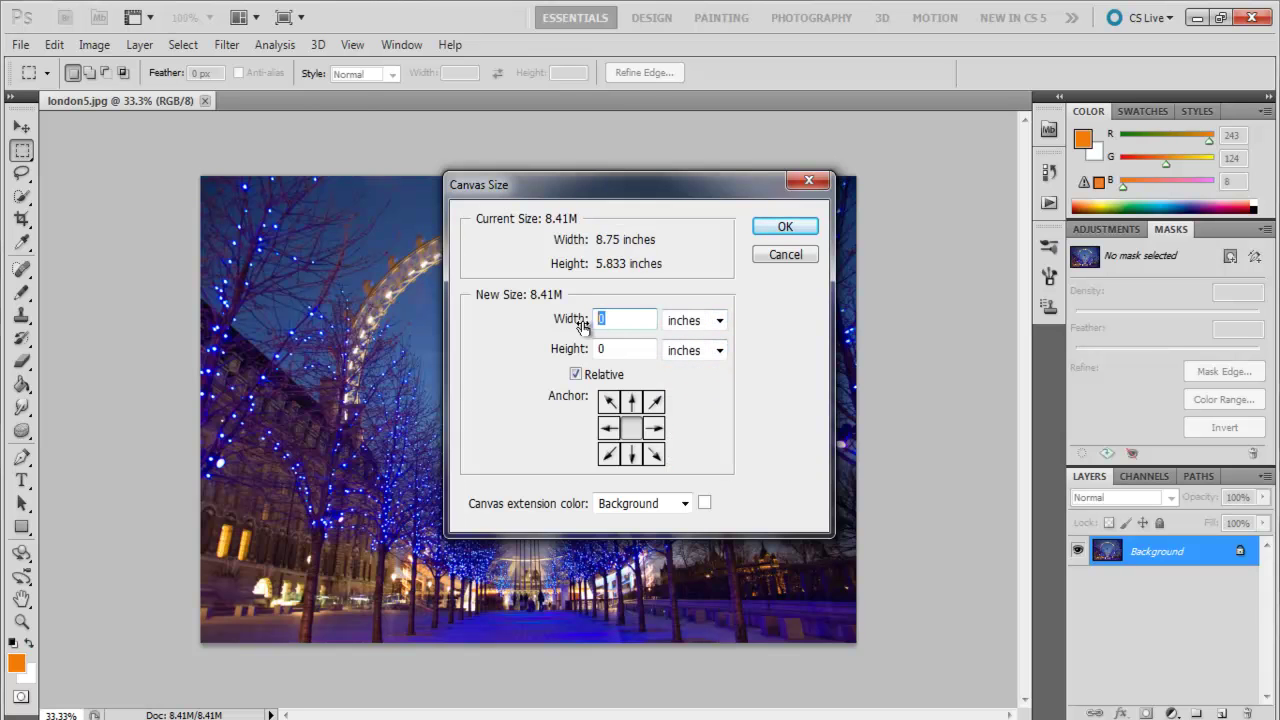
pyautogui.write('2')
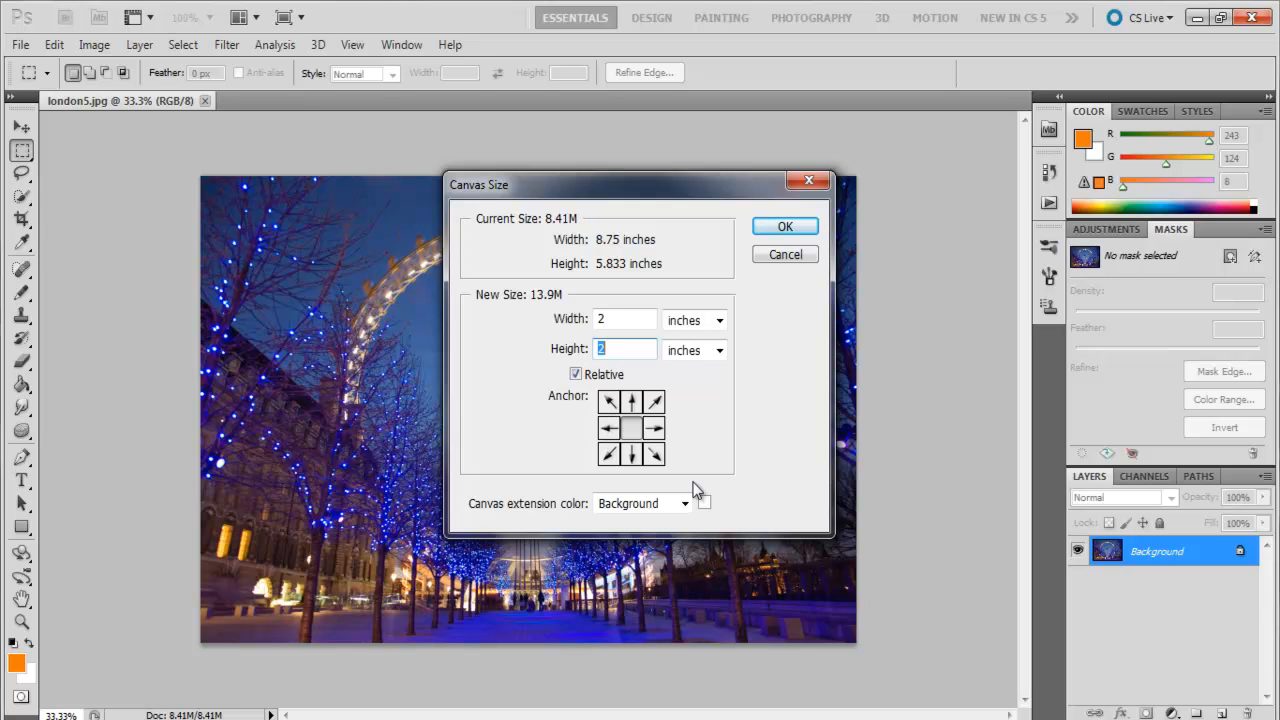
pyautogui.moveTo(748, 504)
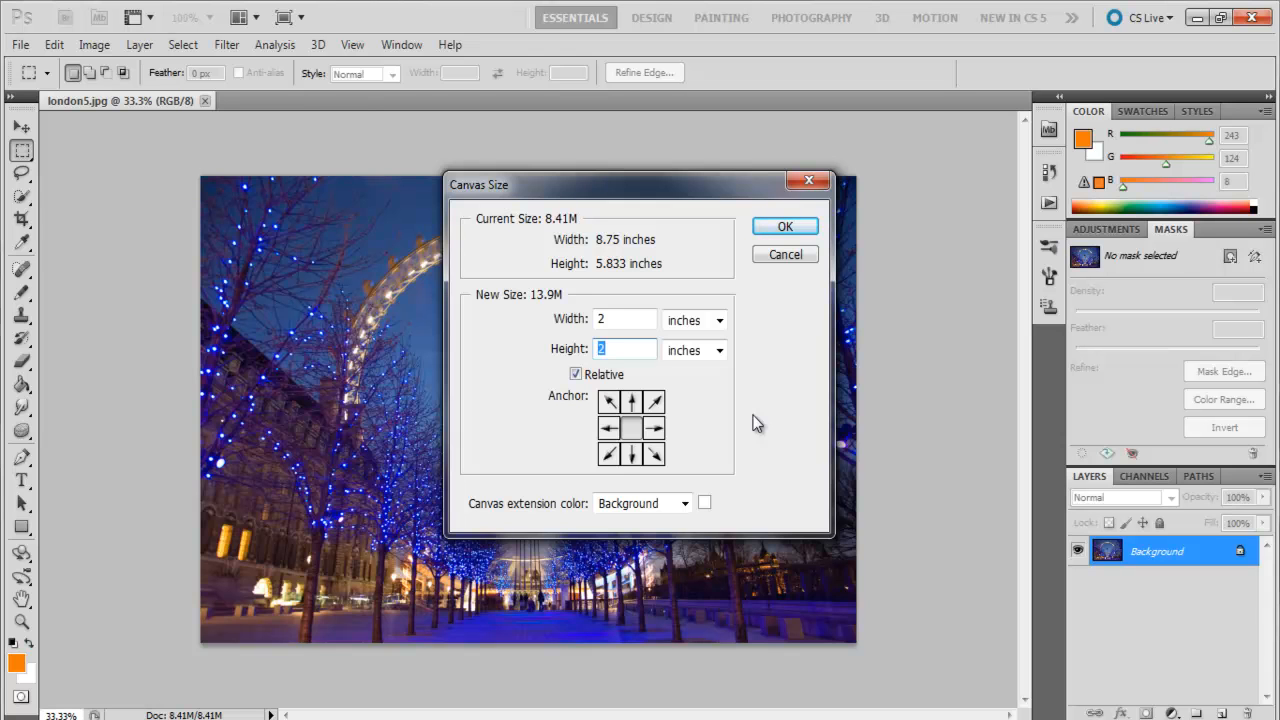
pyautogui.moveTo(745, 364)
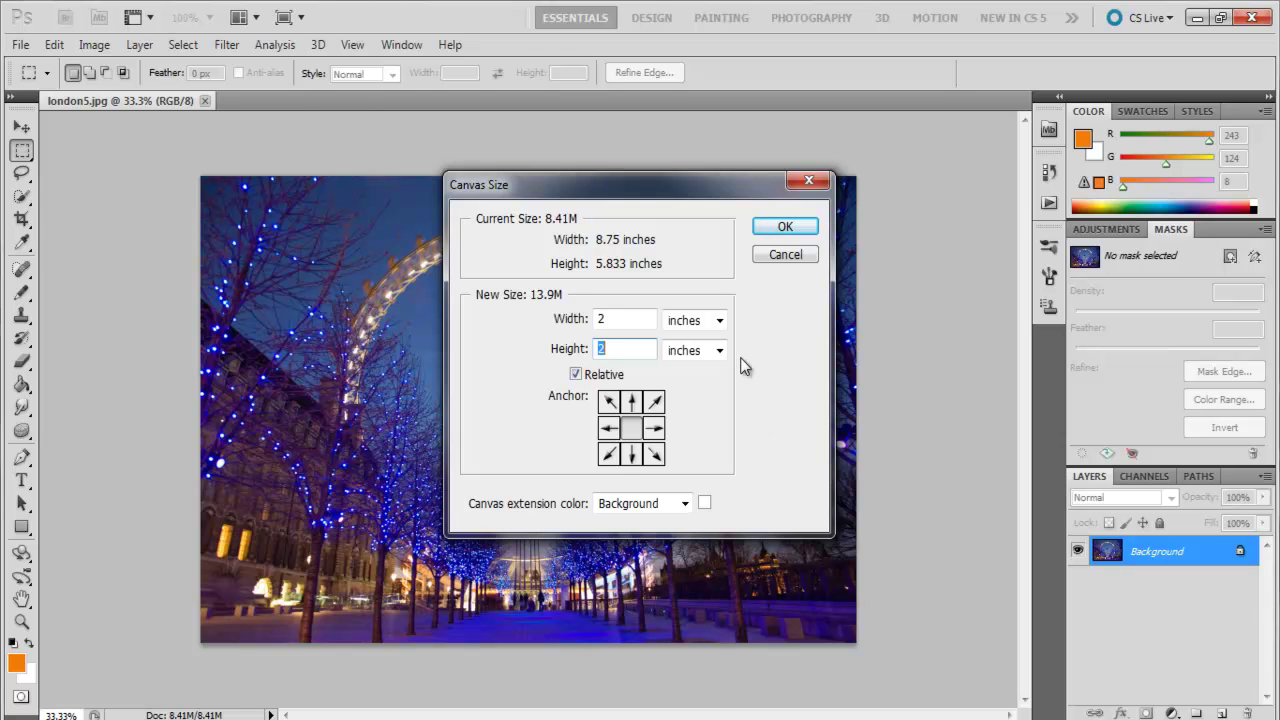
pyautogui.moveTo(742, 467)
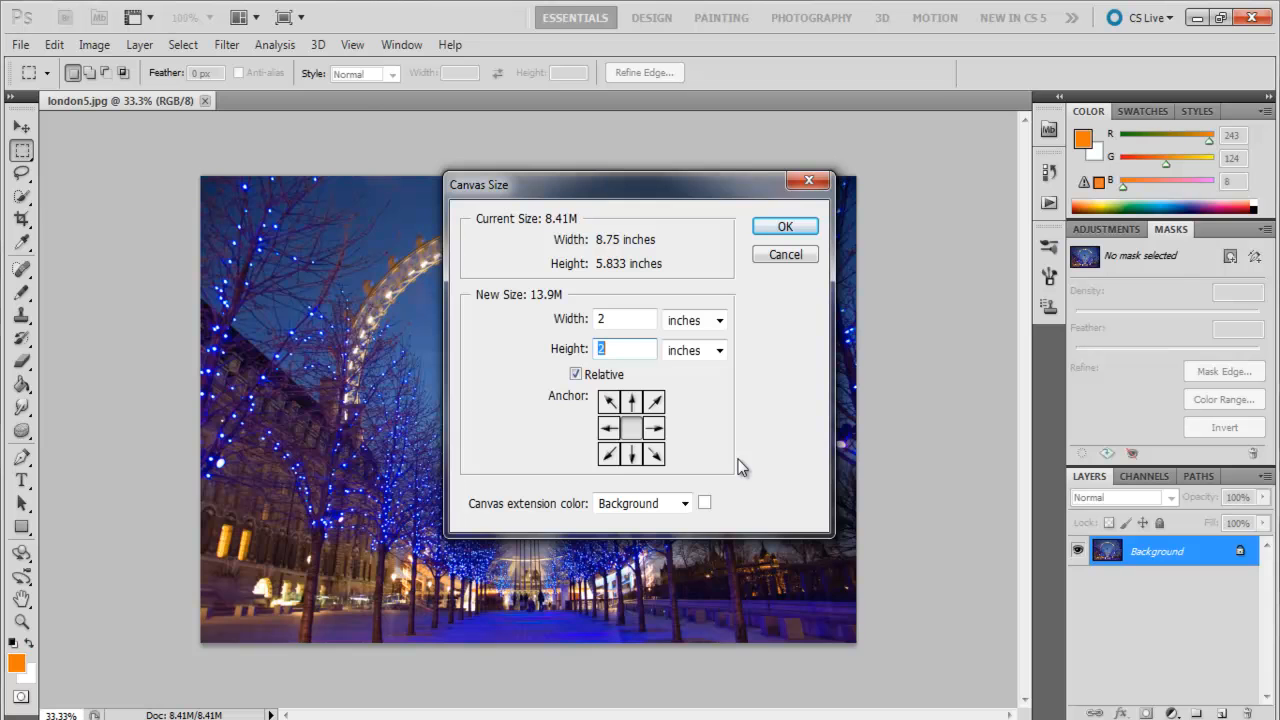
pyautogui.moveTo(735, 464)
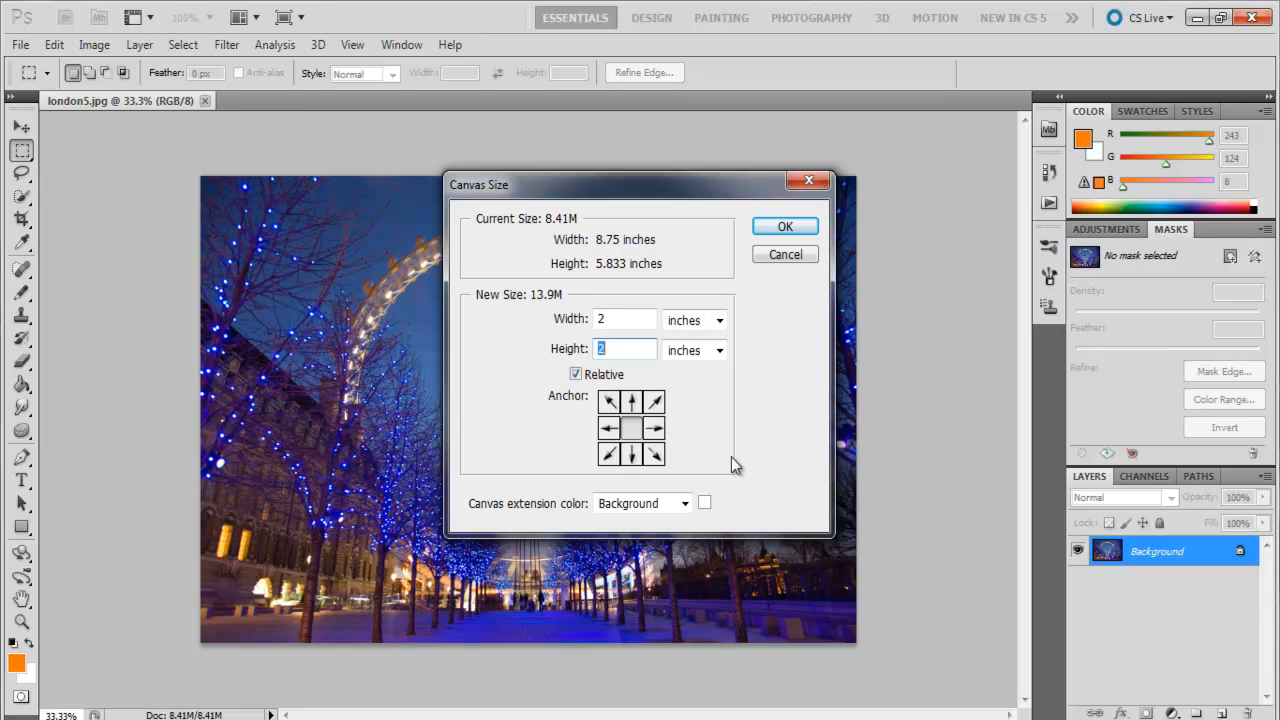
# Set the canvas extension color to Black and apply the 2-inch border
pyautogui.click(683, 503)
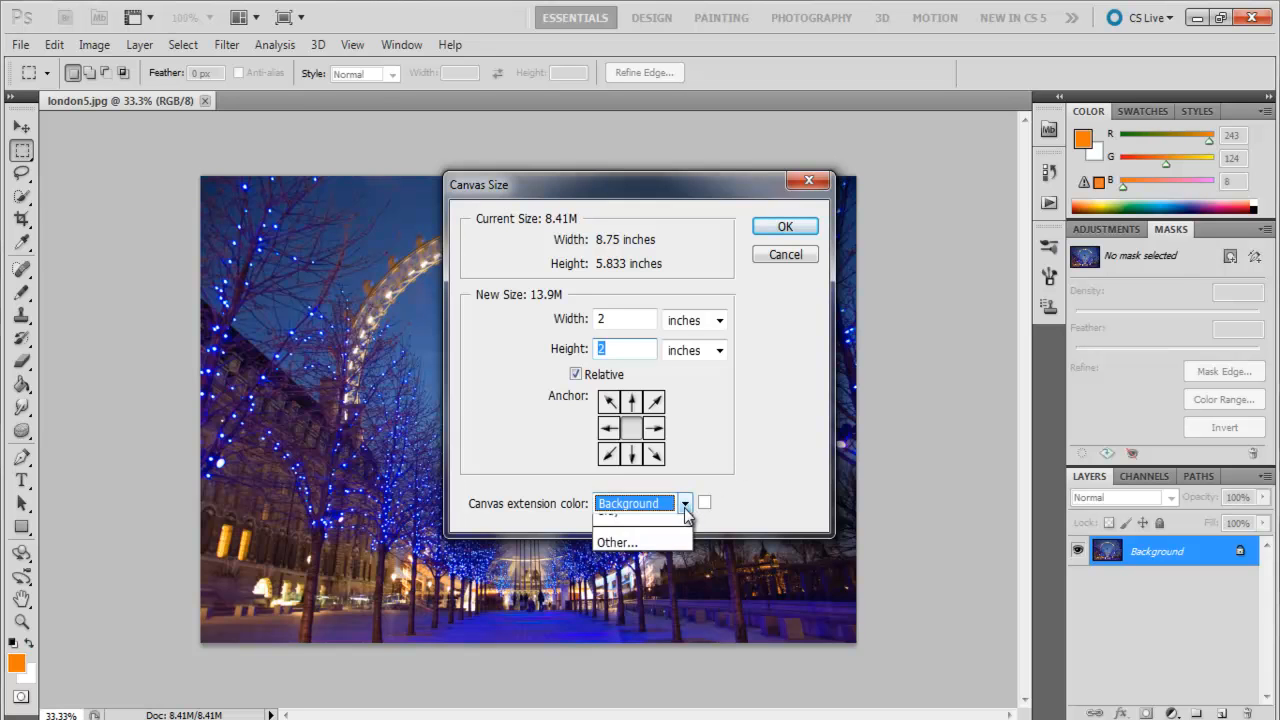
pyautogui.click(685, 503)
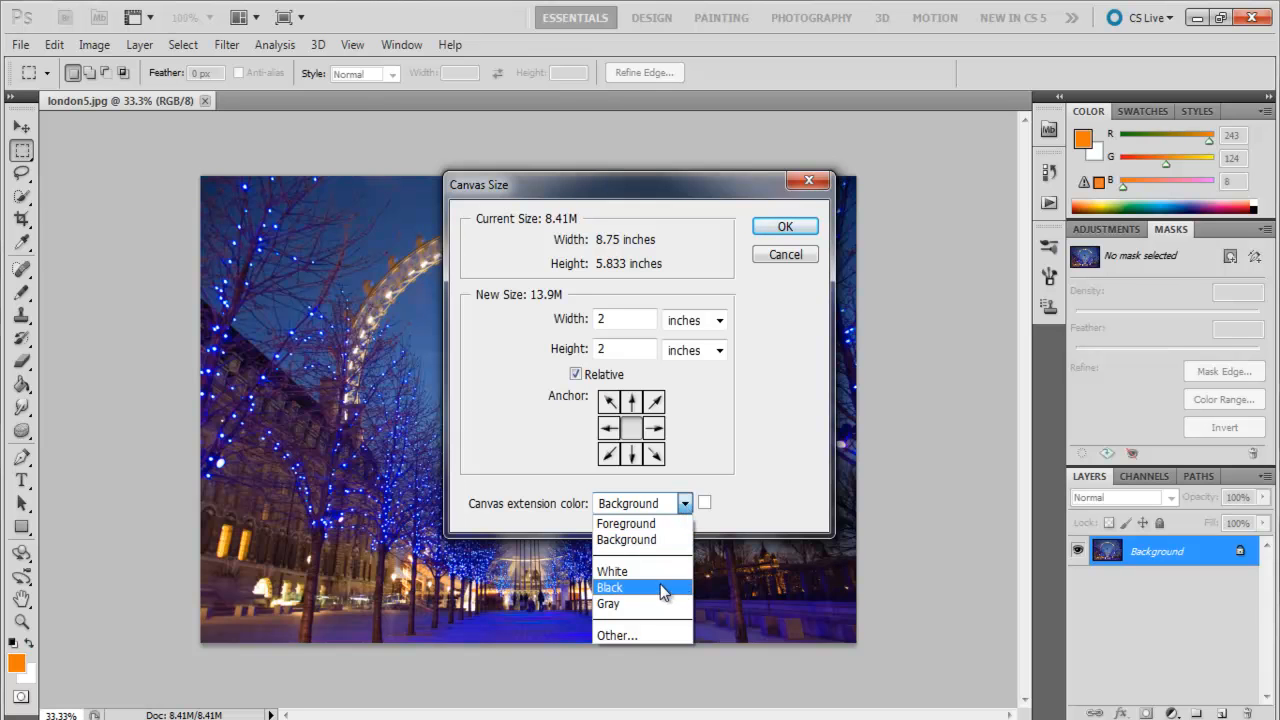
pyautogui.moveTo(659, 539)
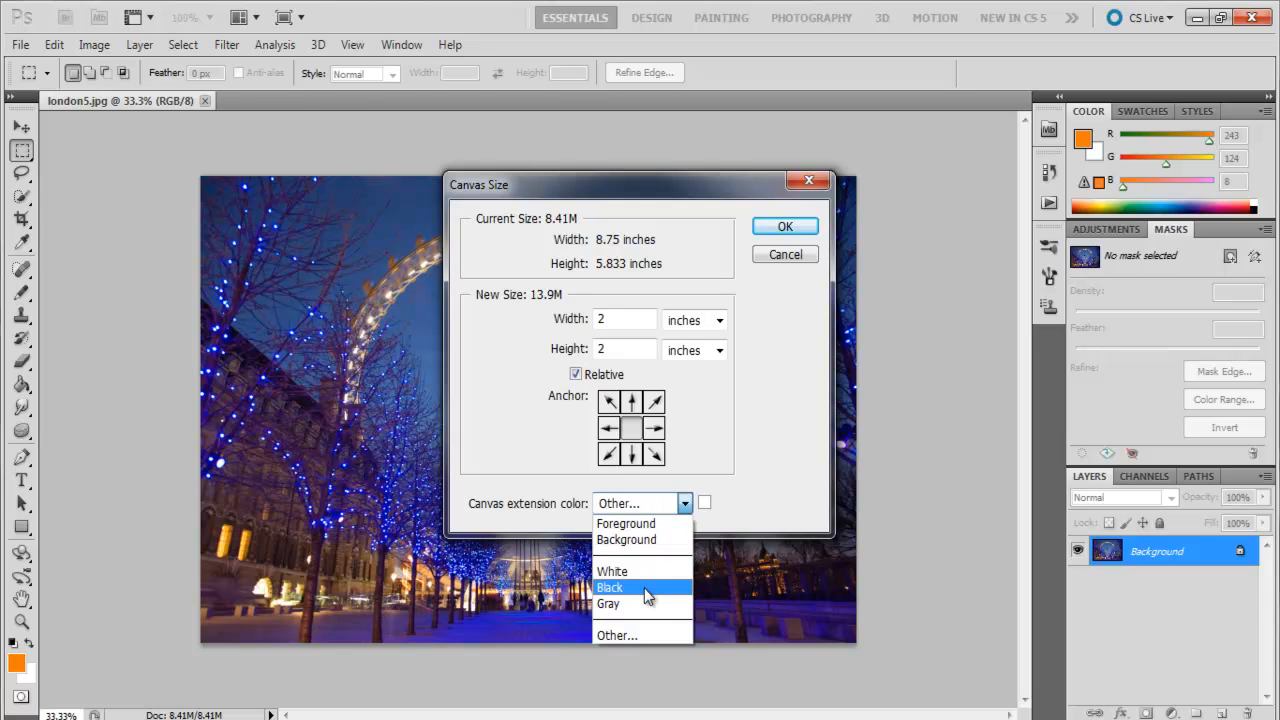
pyautogui.click(609, 587)
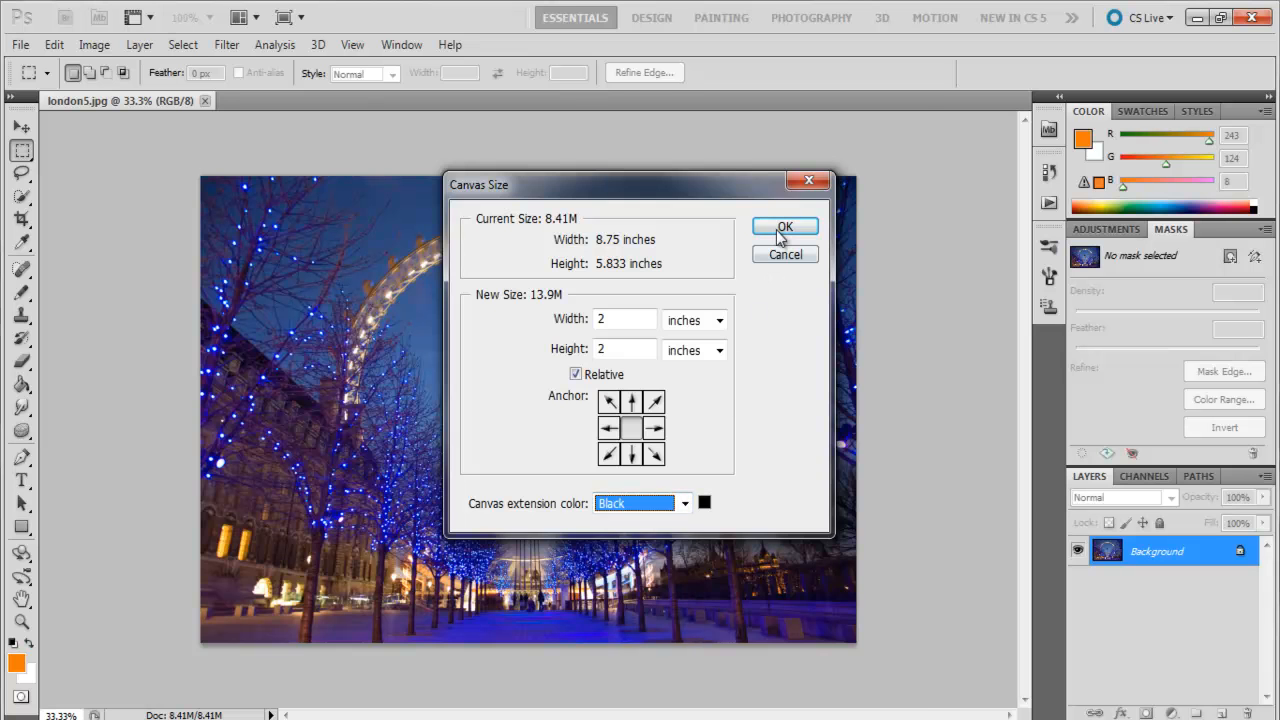
pyautogui.click(784, 226)
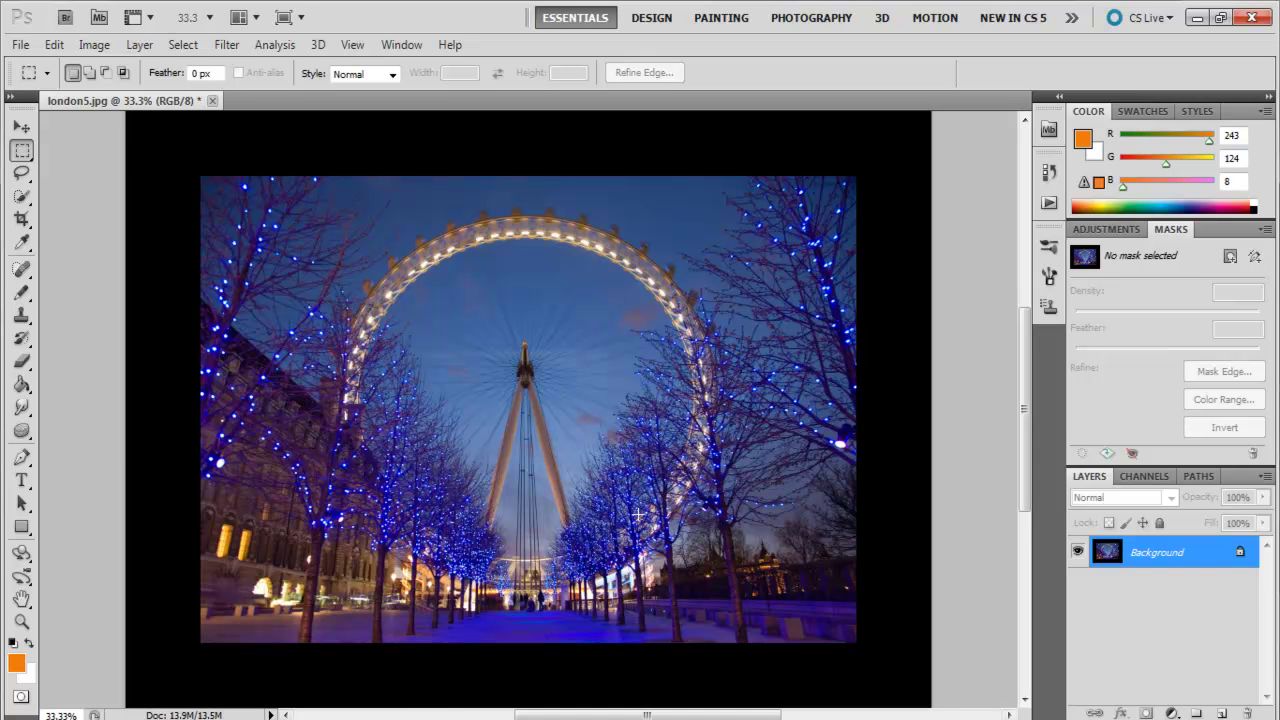